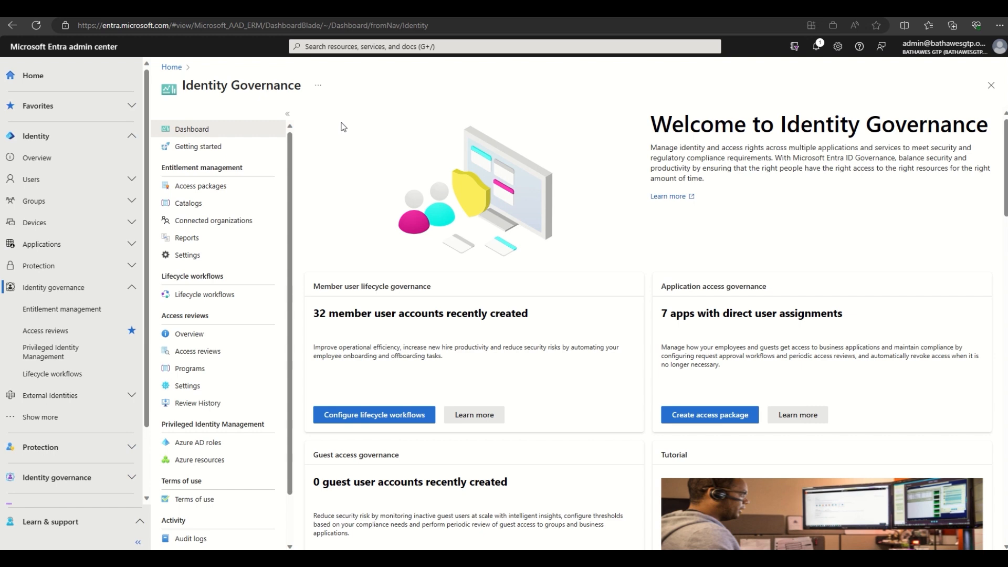
{"action": "mouse_move", "coordinate": [219, 354]}
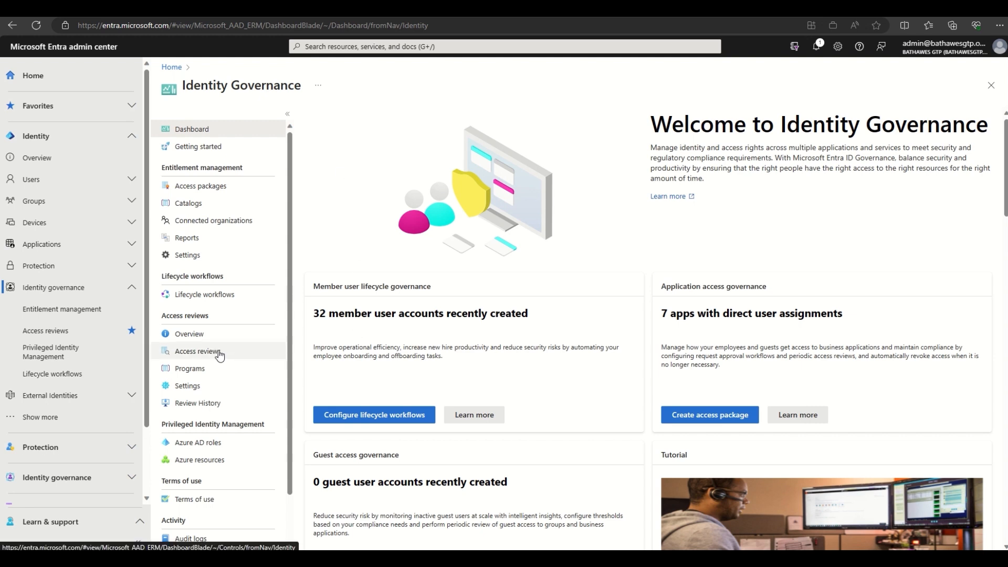
Begin a new access review for Teams + Groups scoped to selected Teams and groups
{"action": "left_click", "coordinate": [198, 350]}
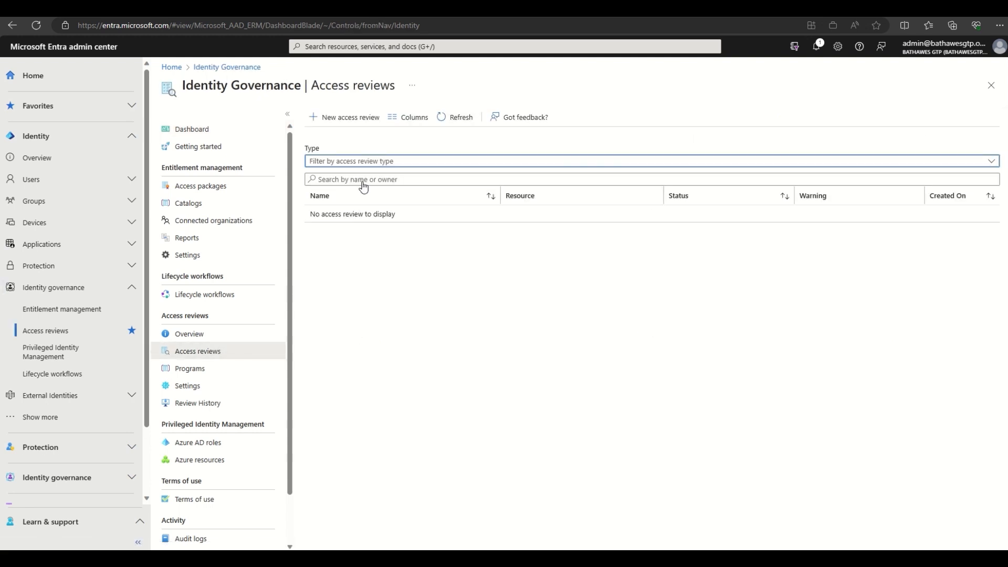
{"action": "left_click", "coordinate": [344, 116]}
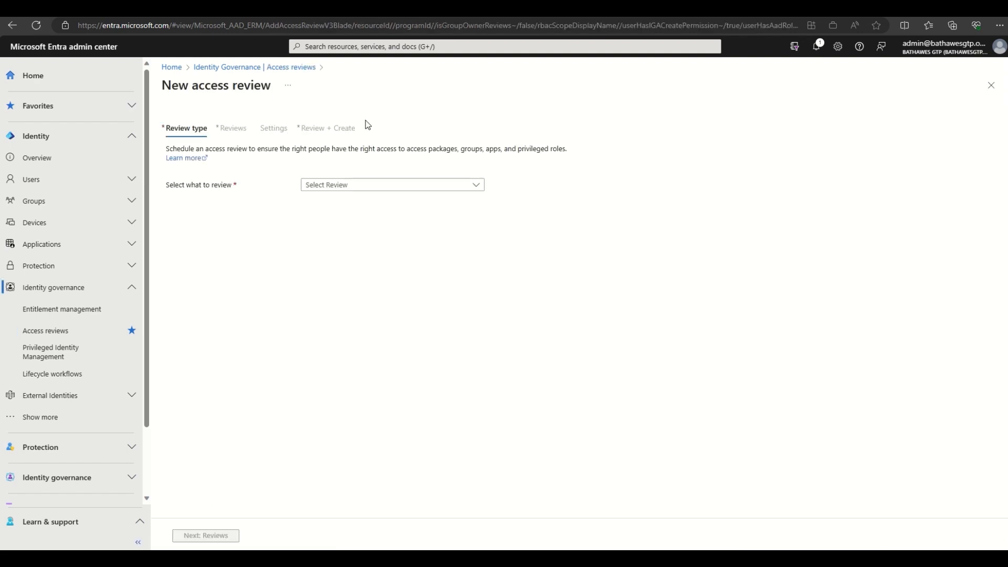
{"action": "left_click", "coordinate": [391, 185]}
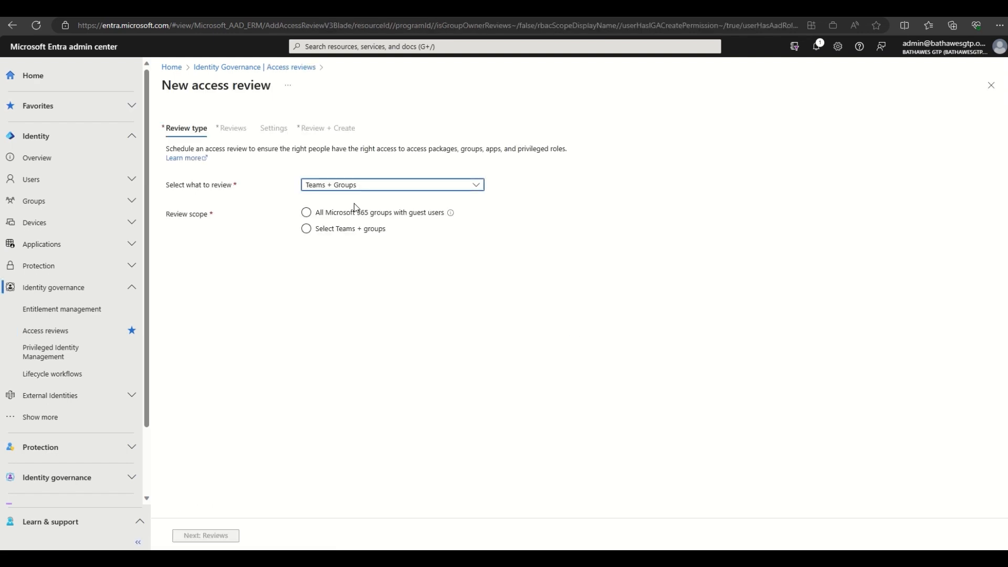
{"action": "left_click", "coordinate": [306, 228]}
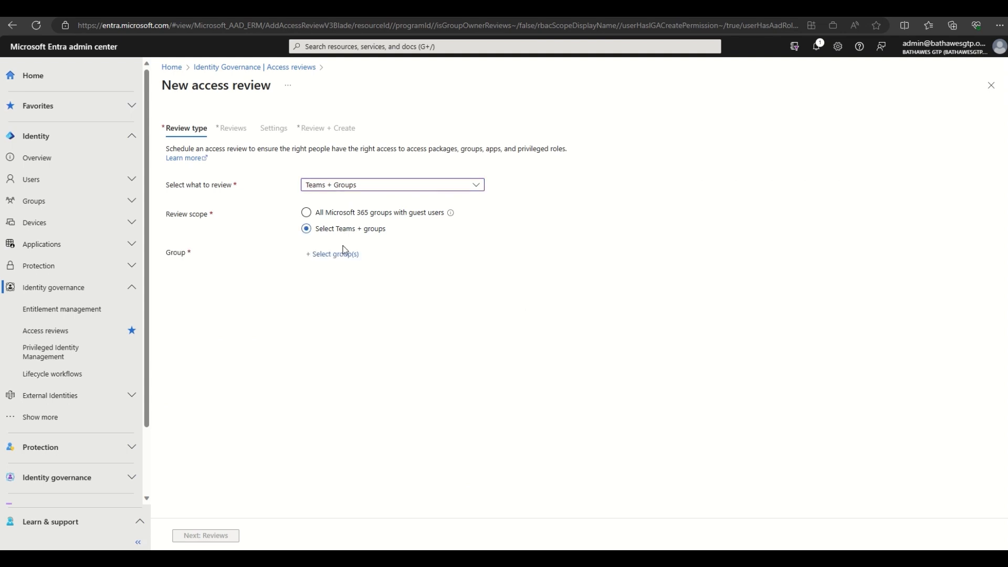
Search the group picker for 'sensi' and select SensitiveGroup for review
{"action": "left_click", "coordinate": [333, 253]}
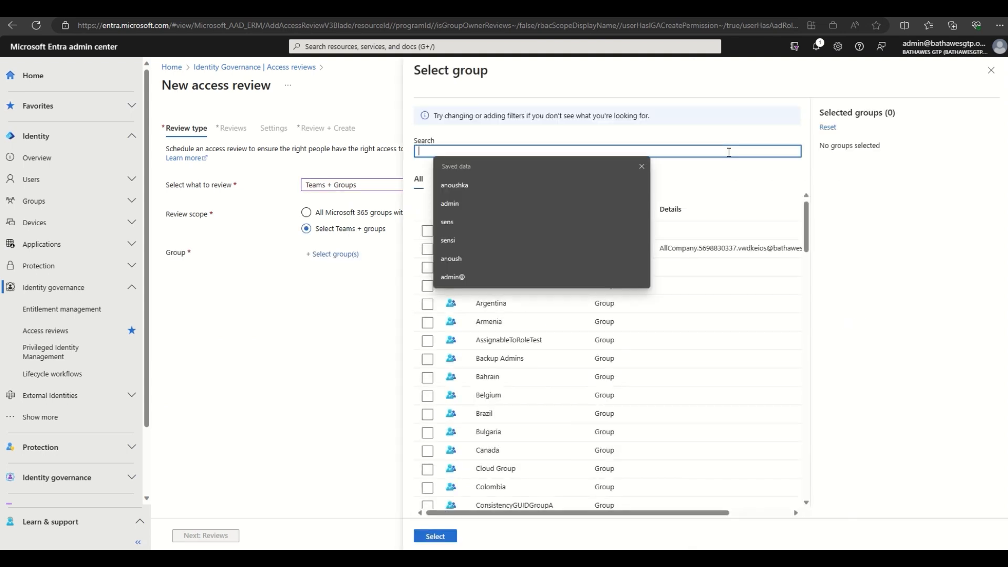
{"action": "type", "text": "sensi"}
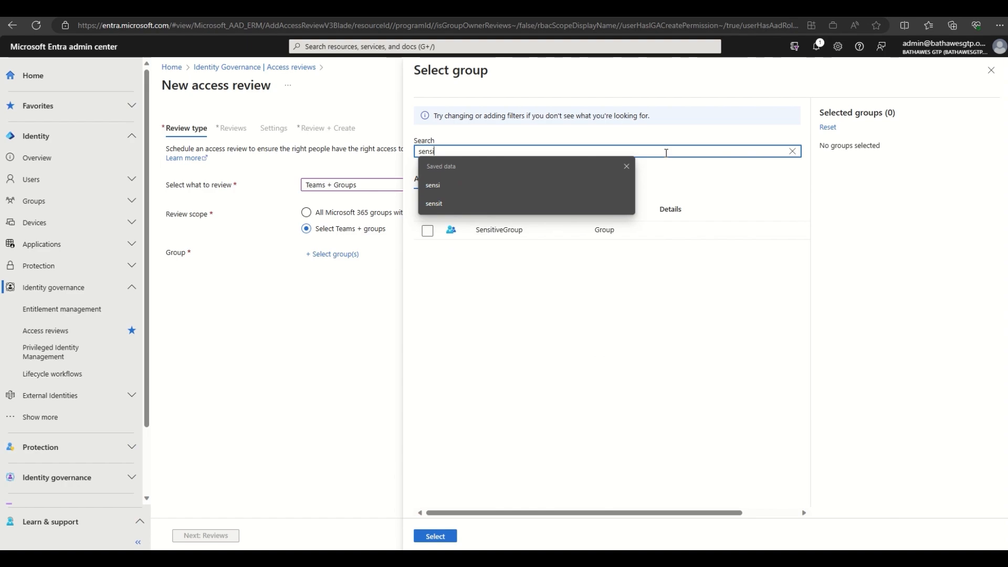
{"action": "left_click", "coordinate": [427, 230]}
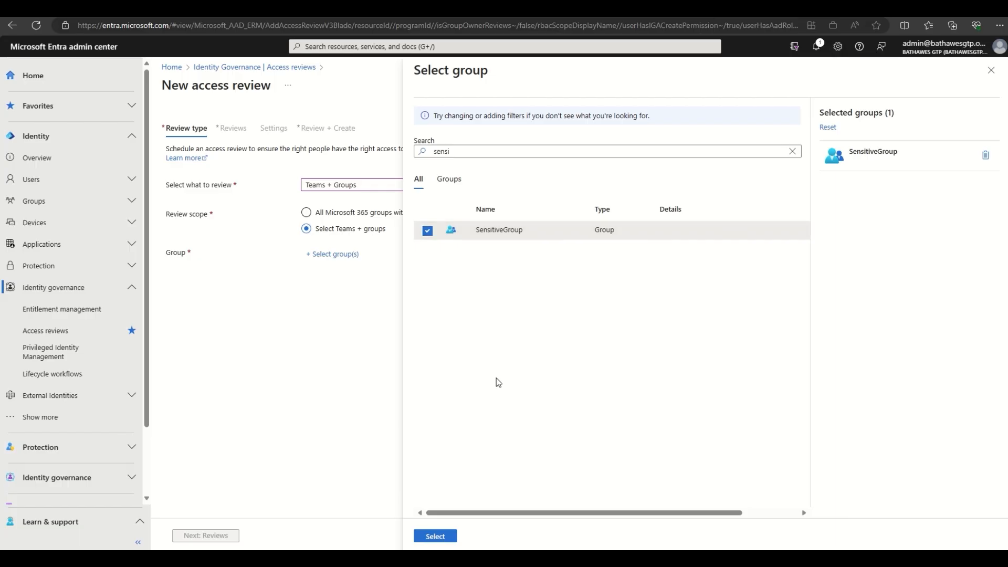
Confirm SensitiveGroup and set the review scope to All users, then continue to Reviews
{"action": "left_click", "coordinate": [434, 535]}
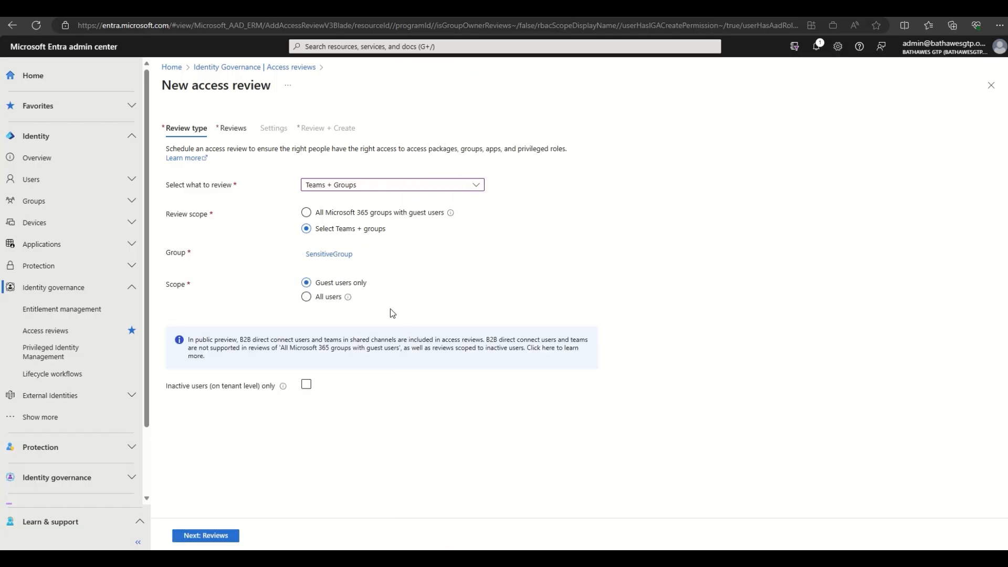
{"action": "left_click", "coordinate": [306, 296]}
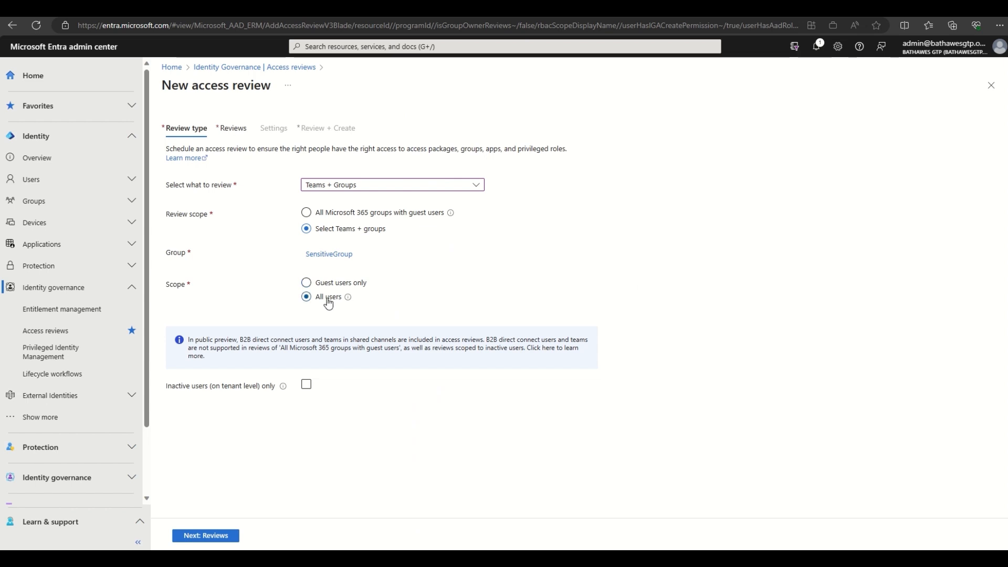
{"action": "left_click", "coordinate": [305, 385]}
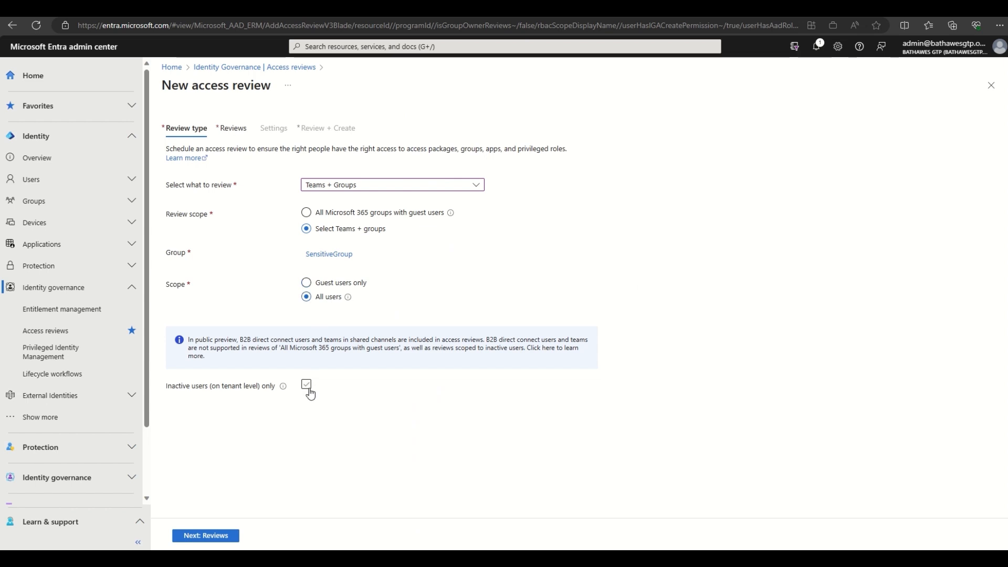
{"action": "left_click", "coordinate": [205, 535]}
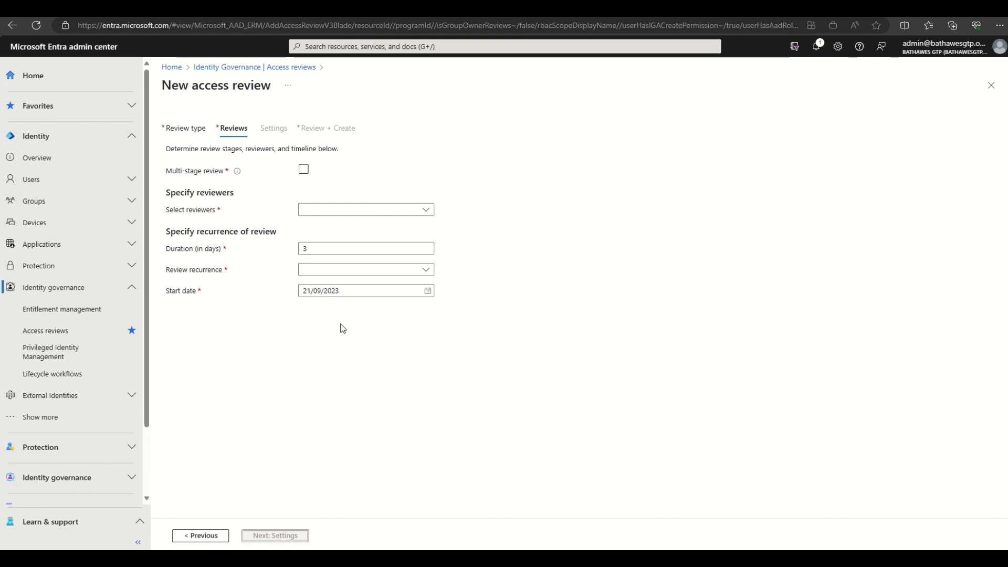
{"action": "mouse_move", "coordinate": [423, 213]}
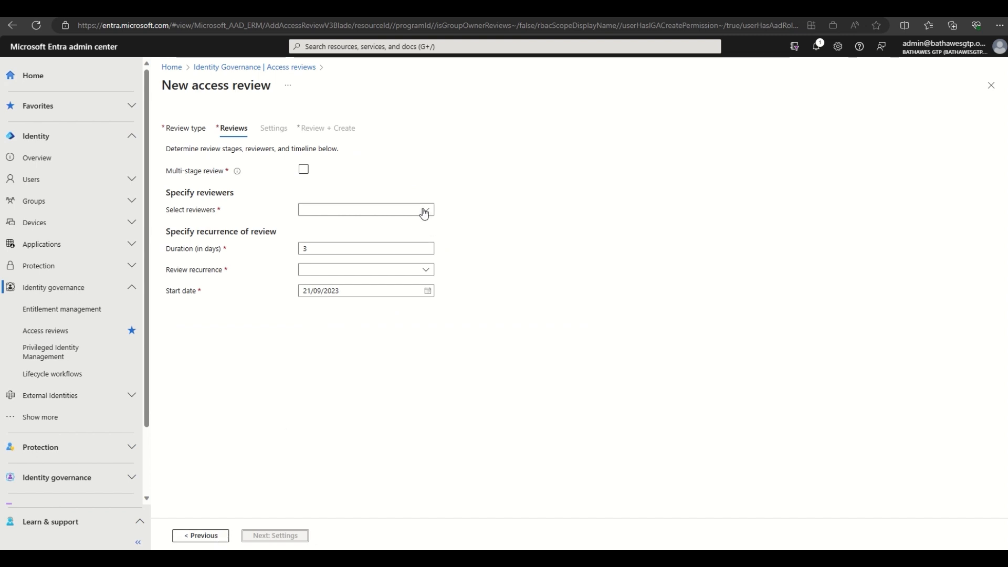
Set reviewers to Selected user(s) or group(s) and add the admin account as reviewer
{"action": "left_click", "coordinate": [365, 210]}
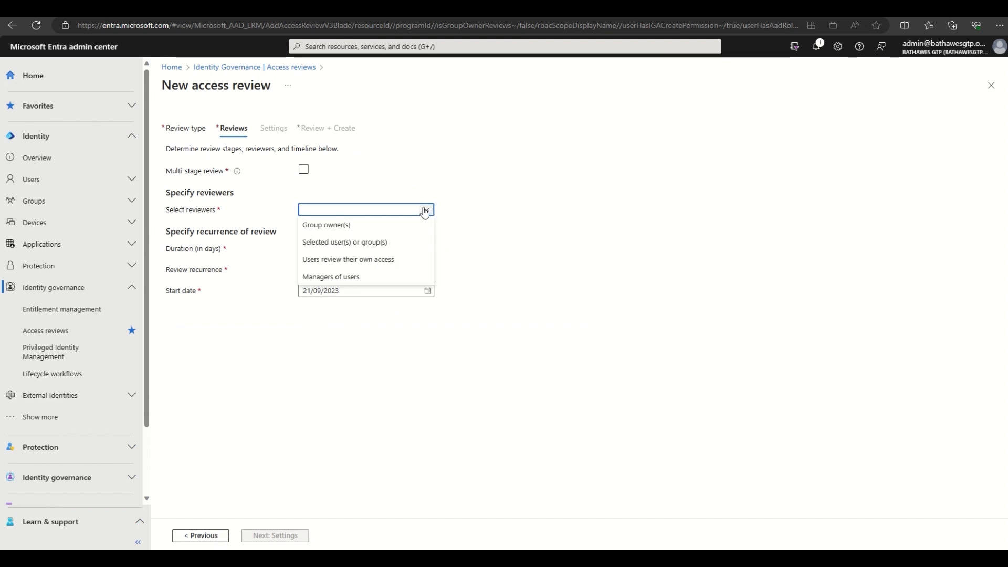
{"action": "left_click", "coordinate": [344, 241]}
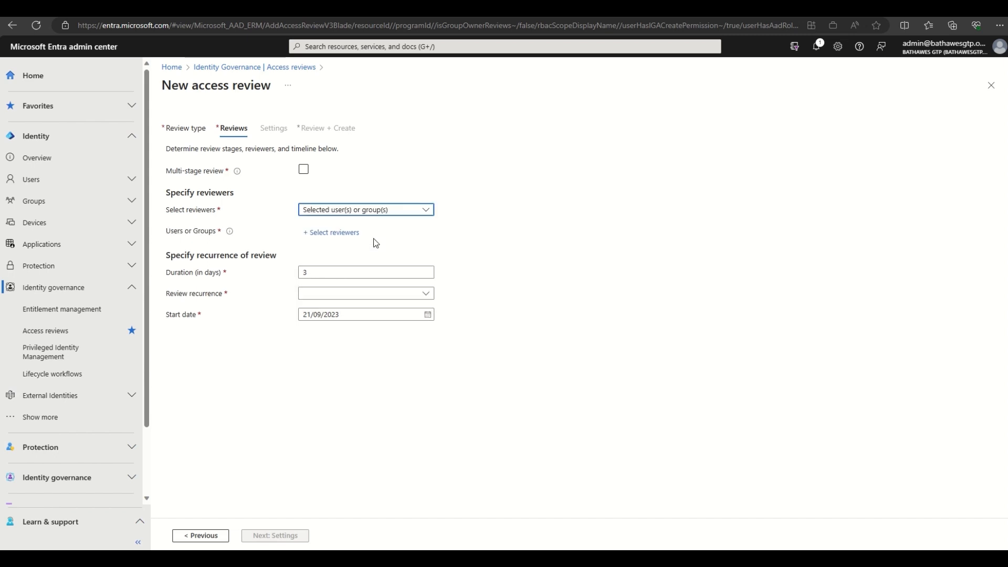
{"action": "left_click", "coordinate": [331, 232]}
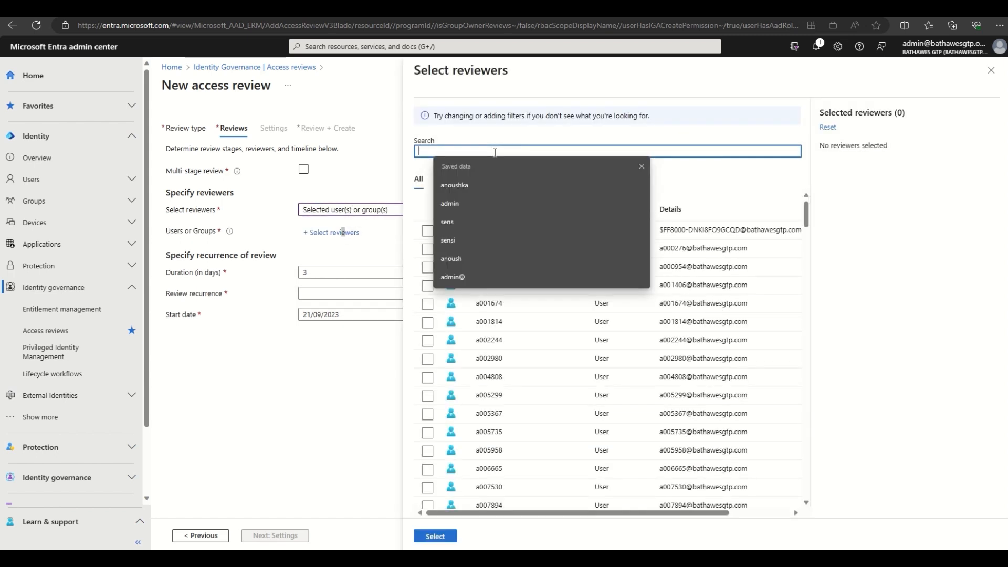
{"action": "type", "text": "admin@"}
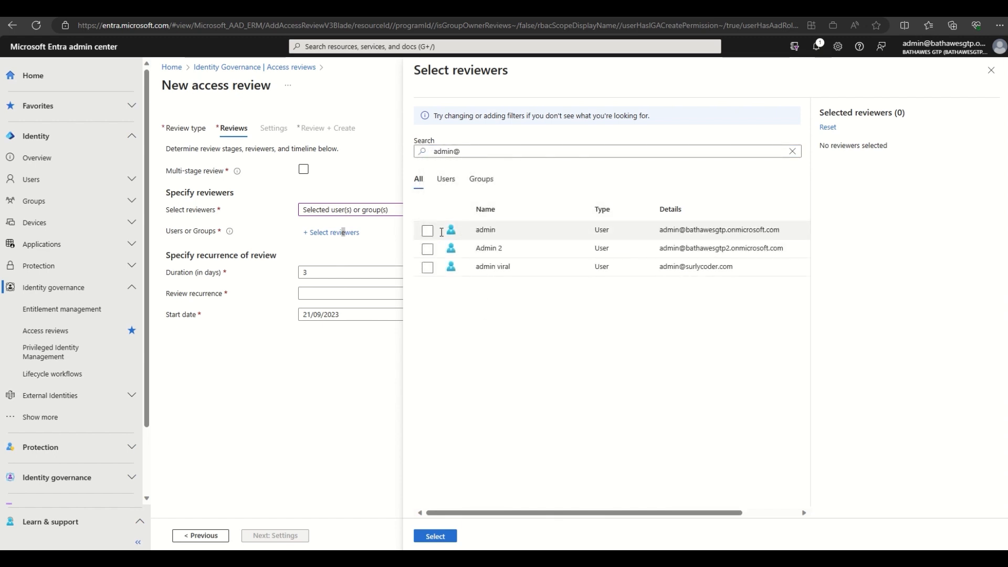
{"action": "left_click", "coordinate": [435, 535]}
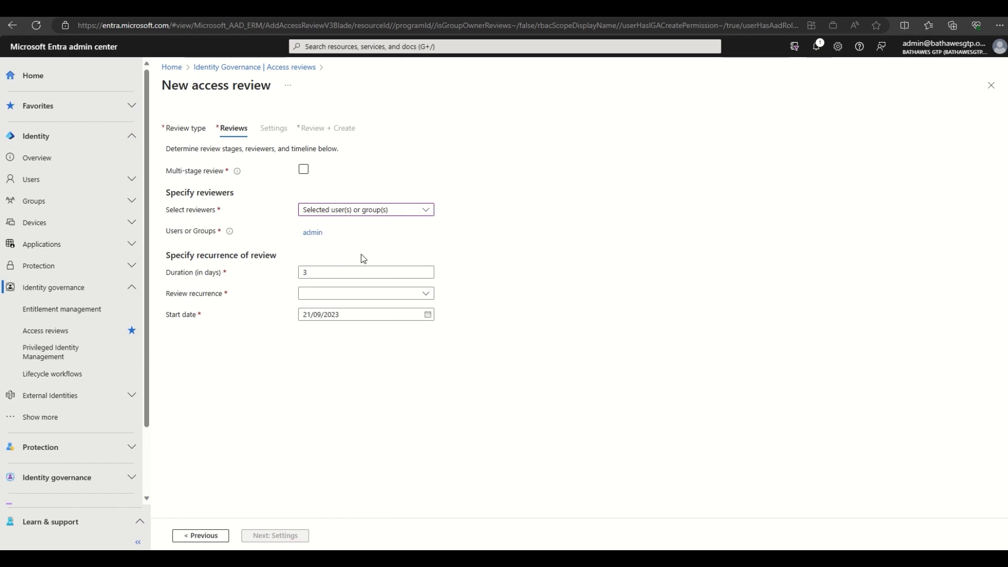
{"action": "mouse_move", "coordinate": [399, 268]}
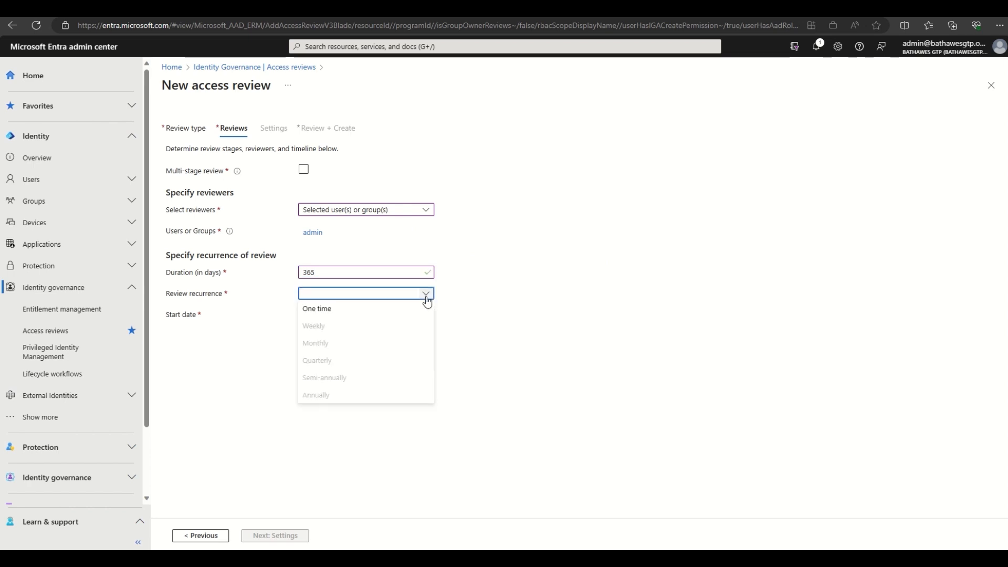
Set the review duration to 365 days with One time recurrence
{"action": "left_click", "coordinate": [317, 308]}
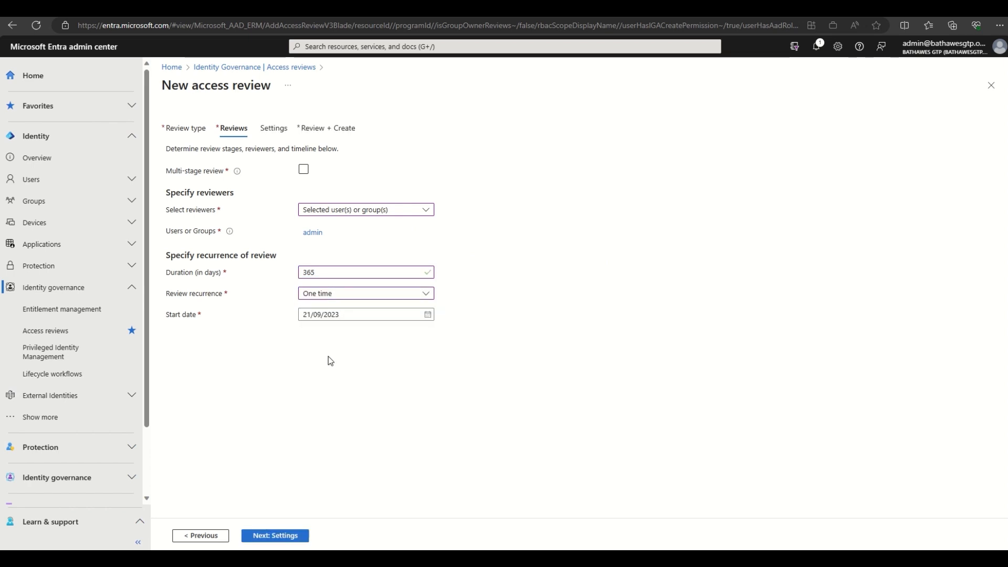
{"action": "left_click", "coordinate": [364, 293]}
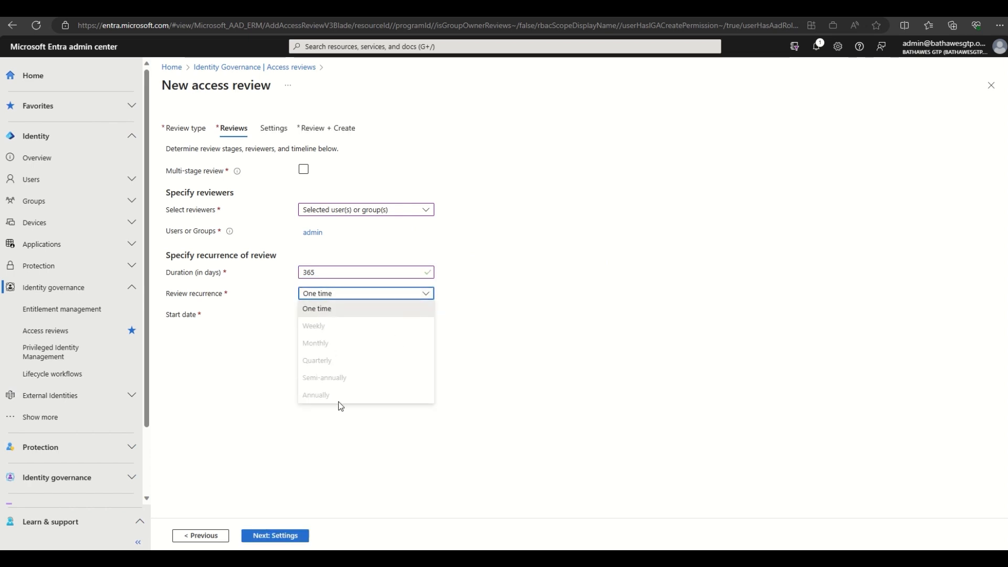
In Settings keep 'If reviewers don't respond' at No change and enable User-to-Group Affiliation
{"action": "left_click", "coordinate": [274, 535]}
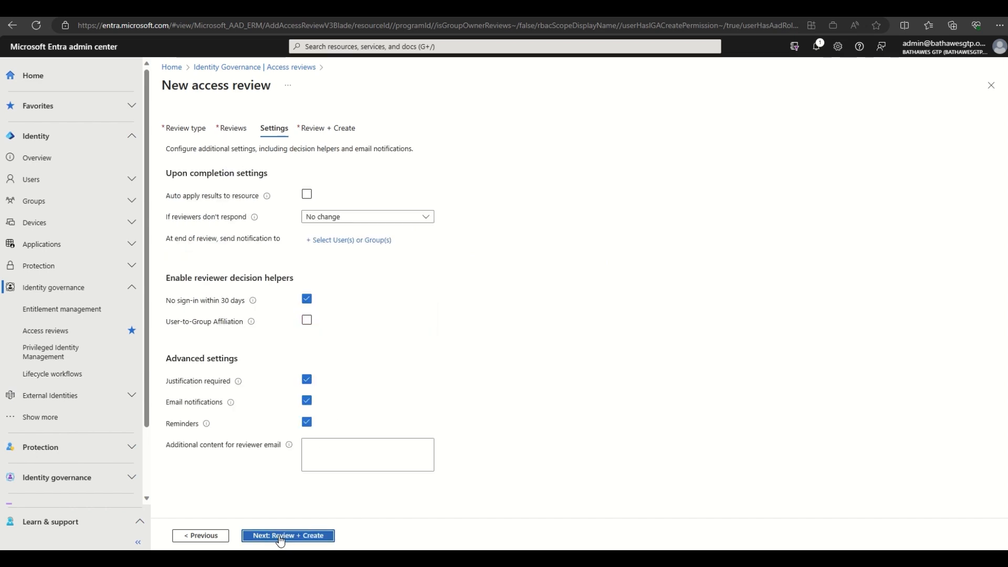
{"action": "left_click", "coordinate": [367, 216]}
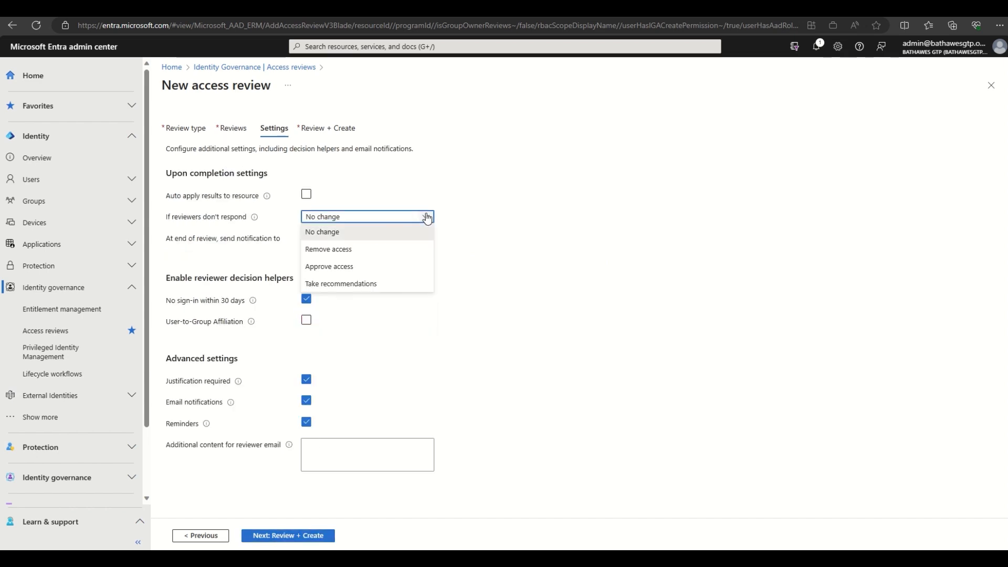
{"action": "mouse_move", "coordinate": [494, 221]}
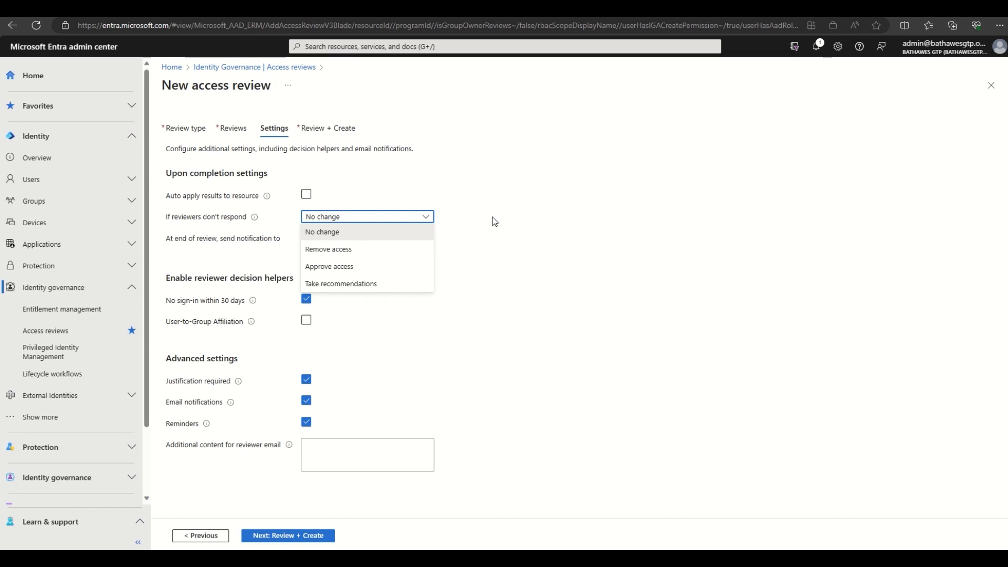
{"action": "left_click", "coordinate": [321, 231]}
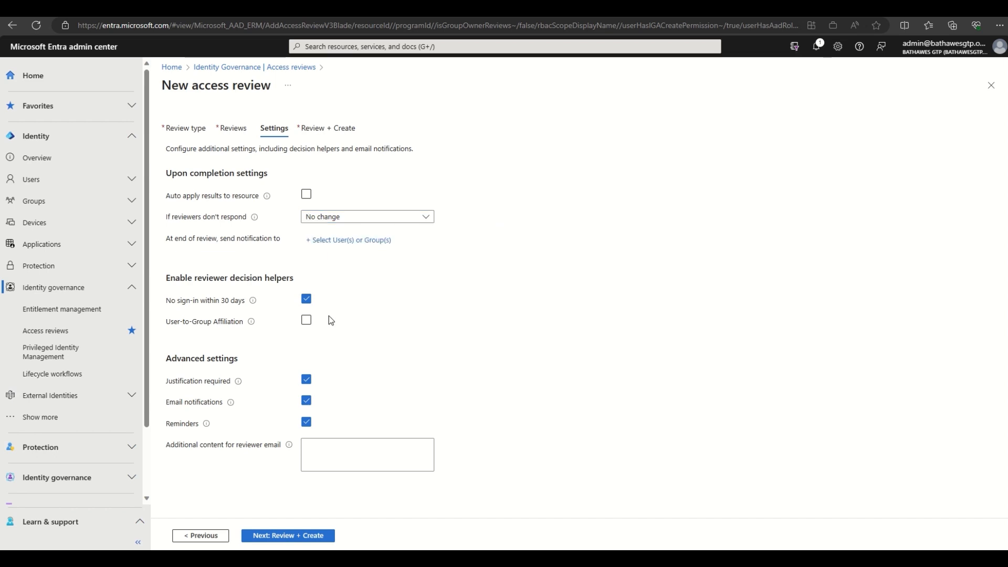
{"action": "left_click", "coordinate": [305, 320]}
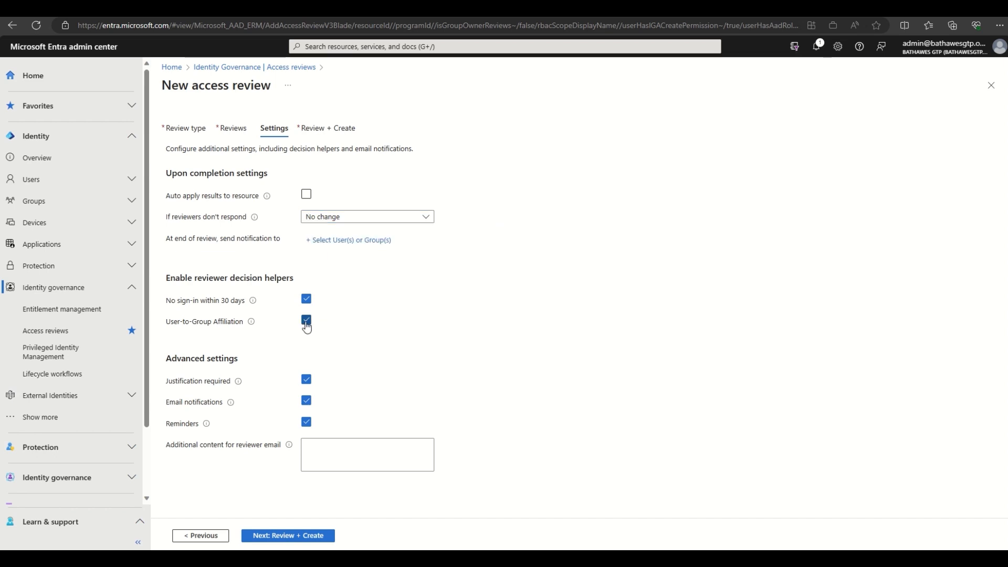
{"action": "mouse_move", "coordinate": [251, 321]}
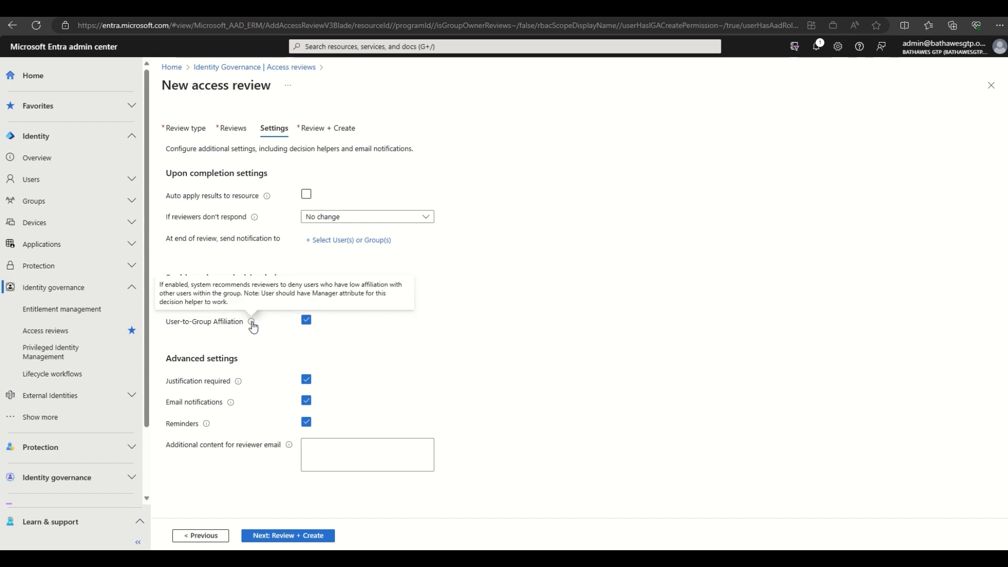
{"action": "mouse_move", "coordinate": [334, 339]}
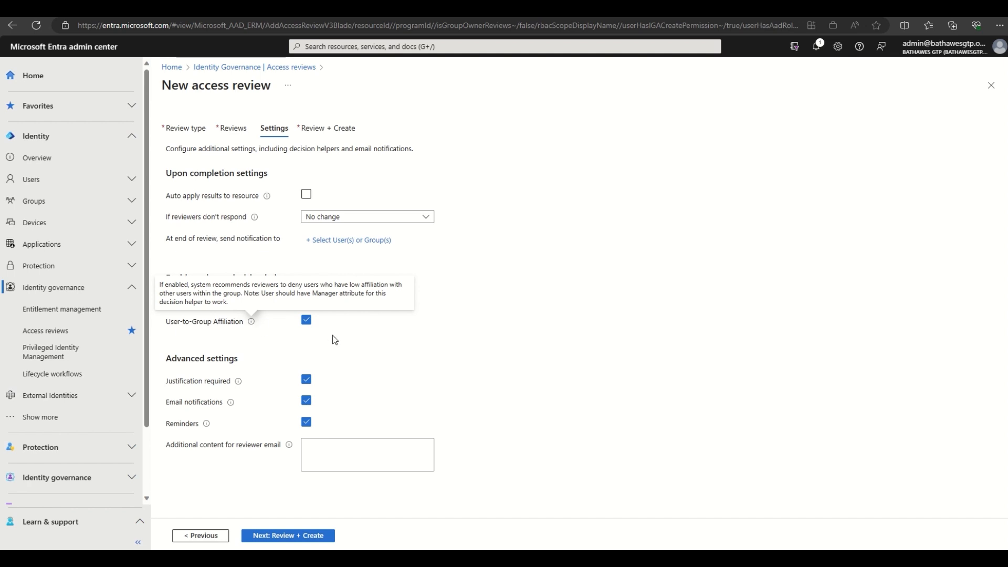
Name the review AR-SuperSensitiveGroup with an ML-assisted access review description for the SuperSensitiveGroup
{"action": "left_click", "coordinate": [286, 535]}
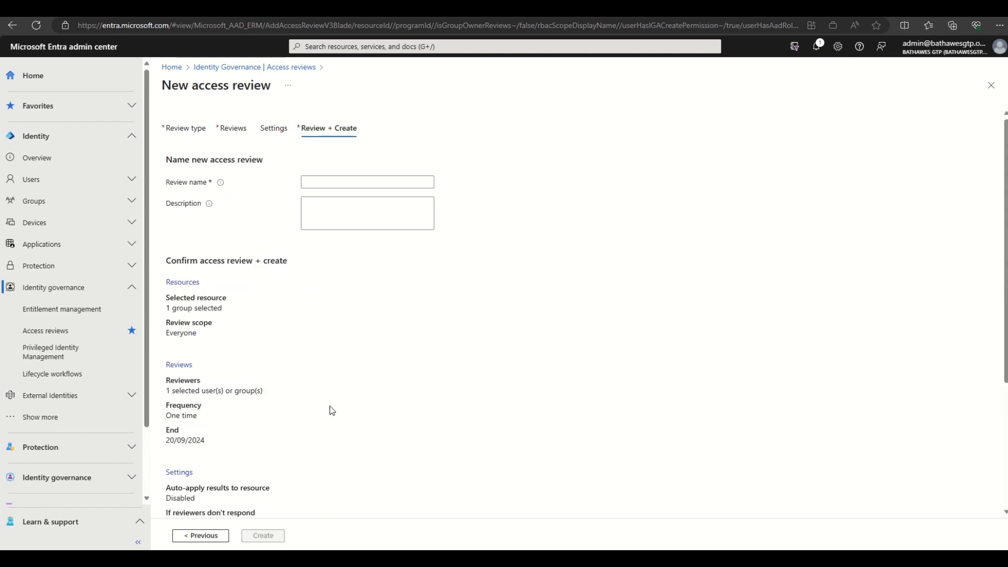
{"action": "type", "text": "AR-Supe"}
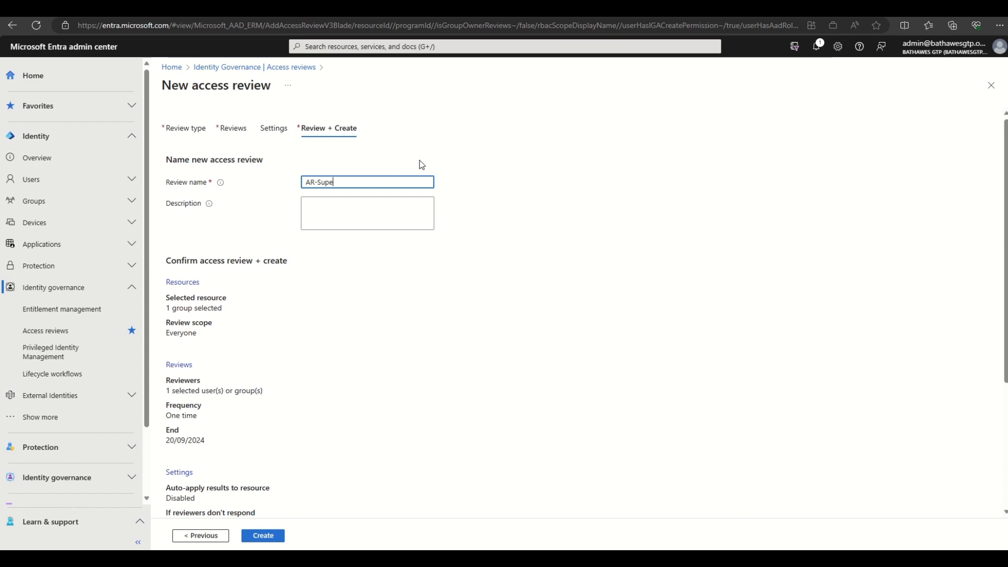
{"action": "type", "text": "Acc"}
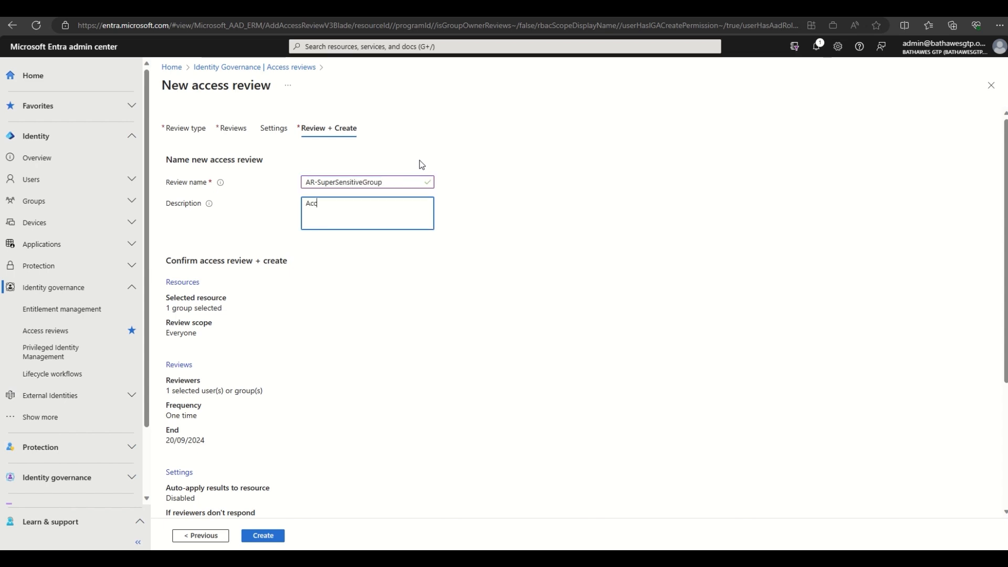
{"action": "type", "text": "ML-aAccess Review"}
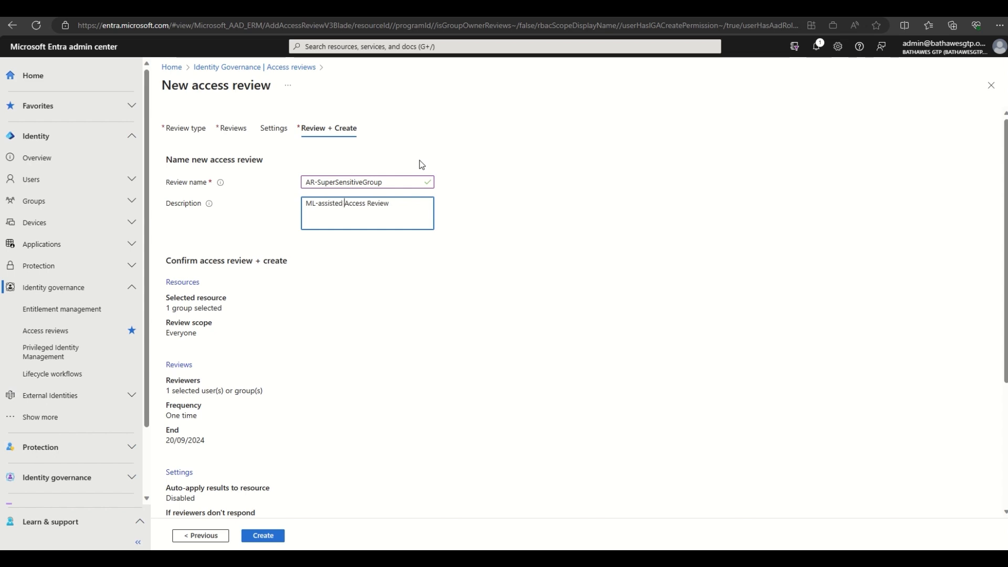
{"action": "type", "text": "for the SuperSensitiveGroup"}
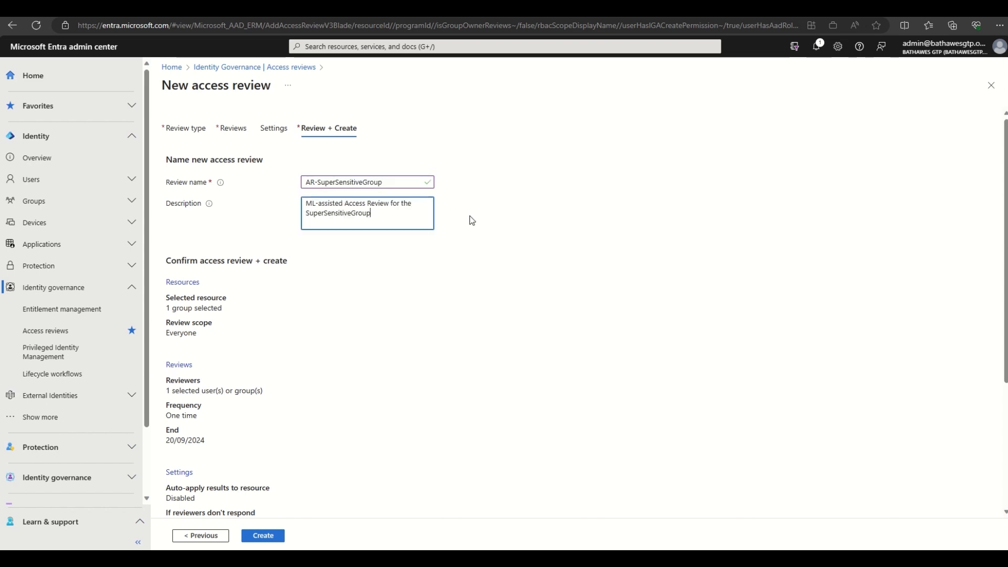
Check the Decision helpers entry in the Review + Create summary
{"action": "scroll", "scroll_direction": "down", "scroll_amount": 3}
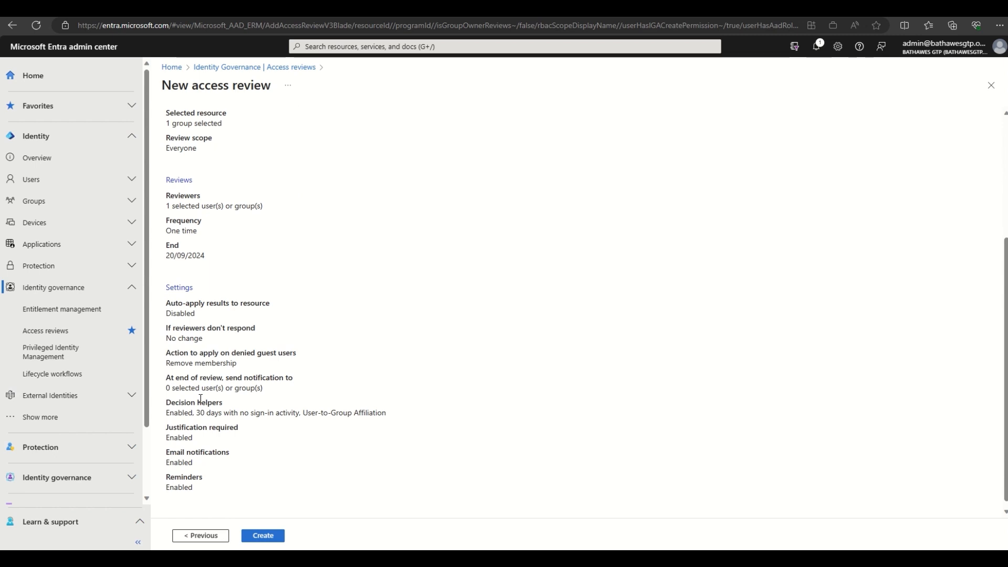
{"action": "triple_click", "coordinate": [275, 411]}
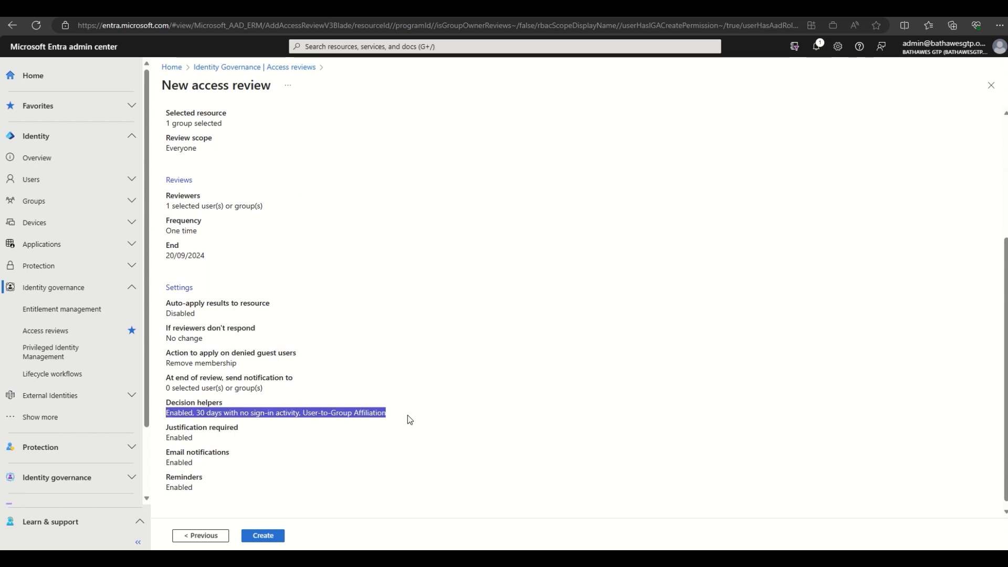
Create the review and refresh the Access reviews list until AR-SuperSensitiveGroup shows Active
{"action": "left_click", "coordinate": [263, 534]}
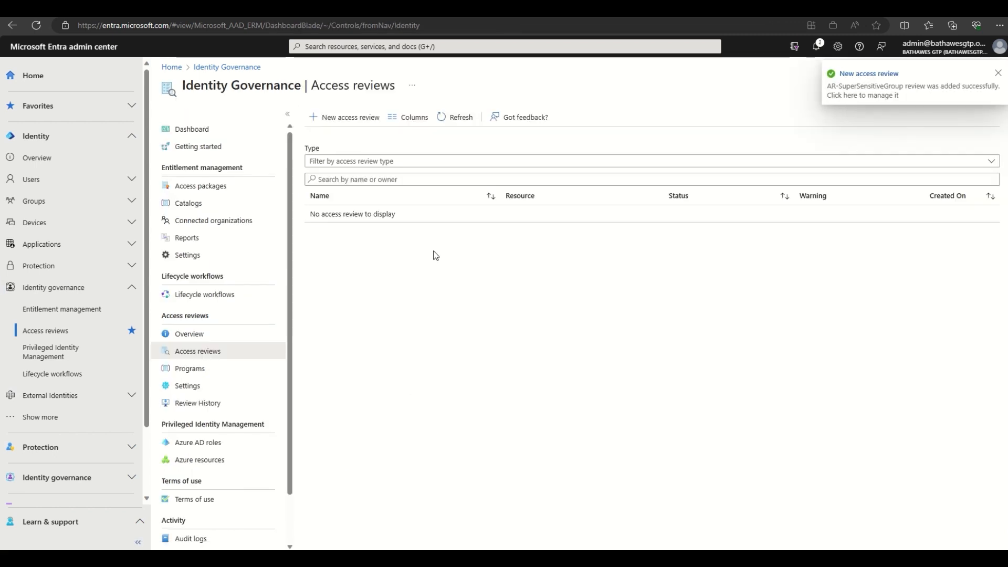
{"action": "left_click", "coordinate": [454, 117]}
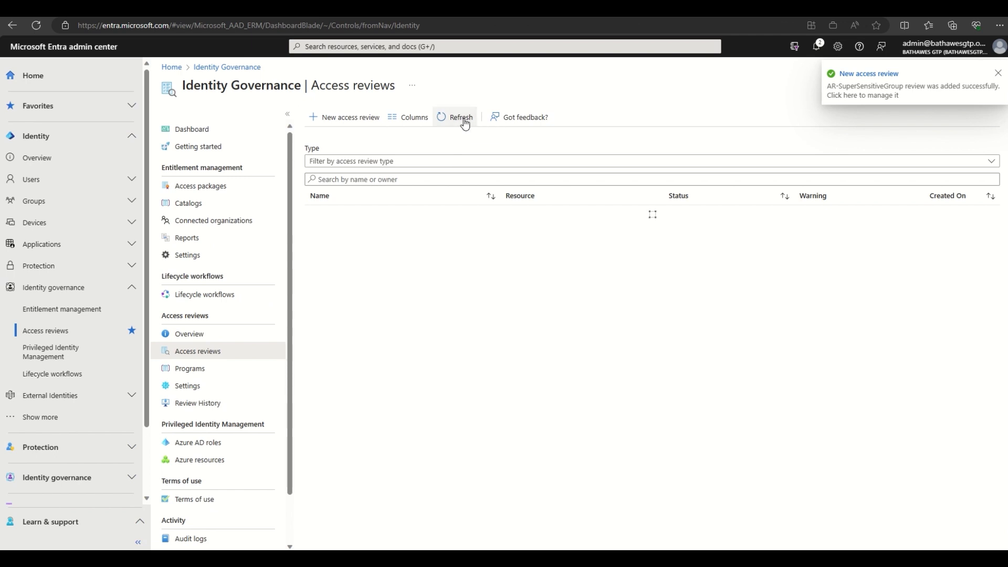
{"action": "left_click", "coordinate": [460, 116]}
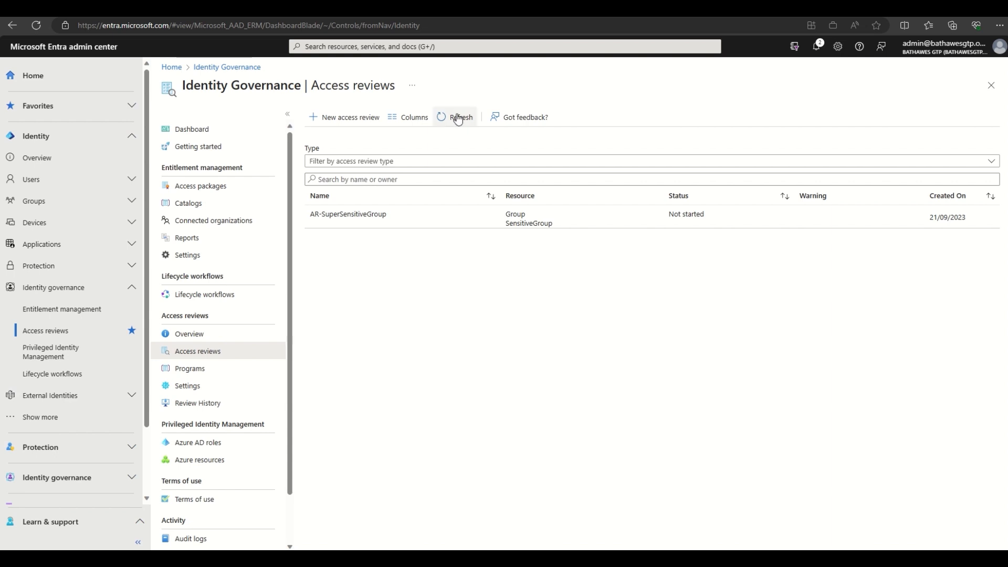
{"action": "left_click", "coordinate": [459, 116]}
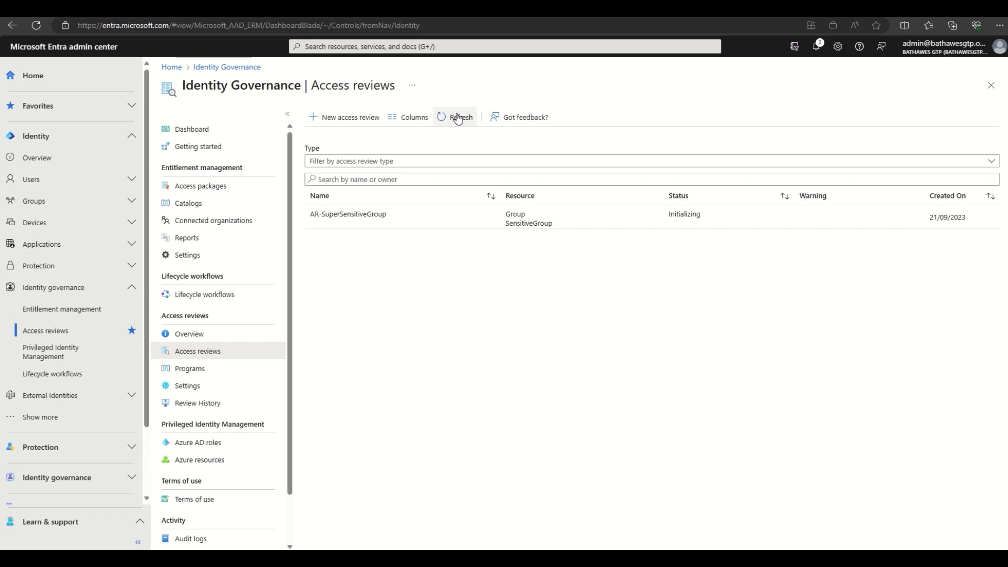
{"action": "left_click", "coordinate": [459, 116]}
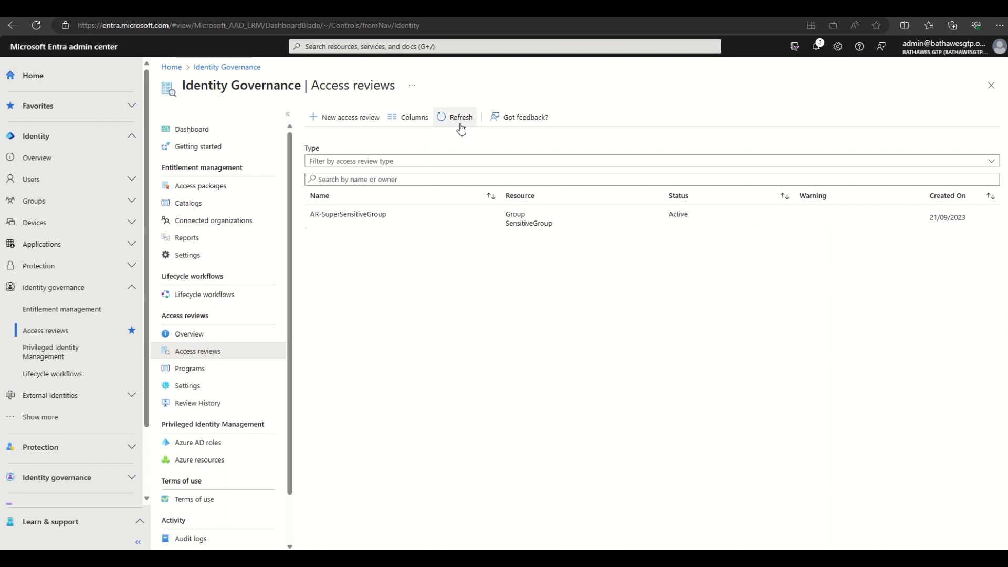
View the AR-SuperSensitiveGroup overview, then go to Access reviews in My Access
{"action": "left_click", "coordinate": [347, 214]}
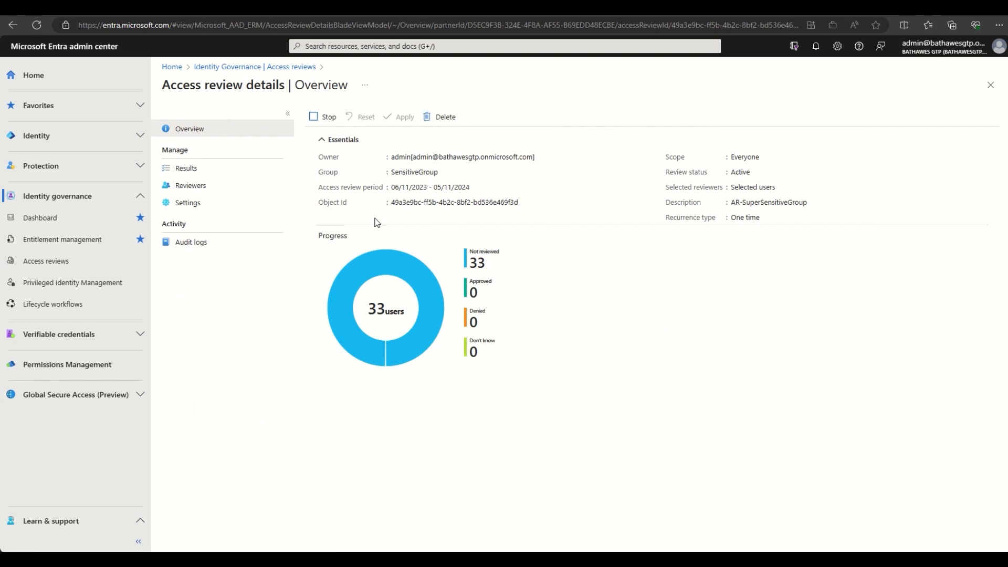
{"action": "left_click", "coordinate": [185, 168]}
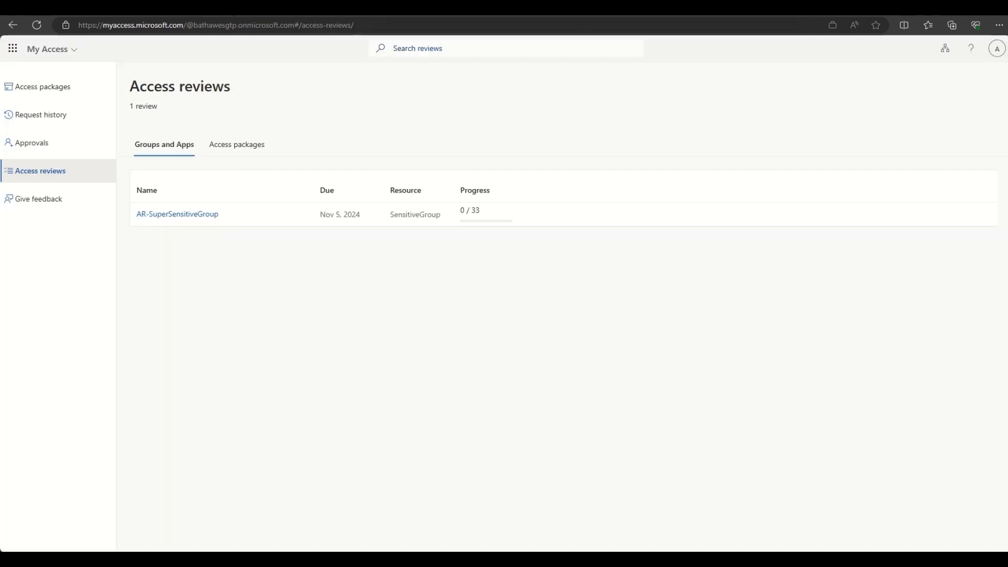
{"action": "mouse_move", "coordinate": [205, 106]}
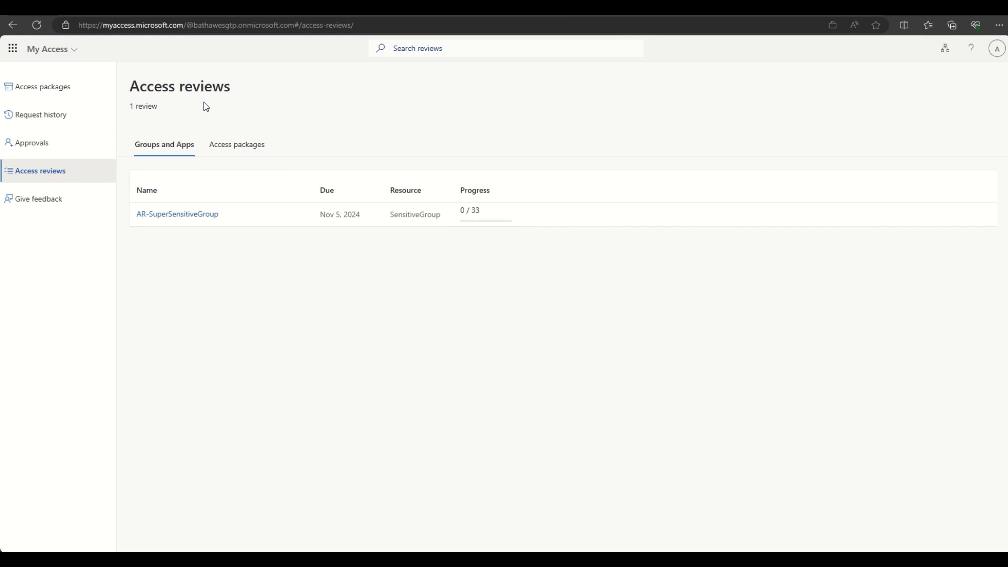
In the AR-SuperSensitiveGroup review, select John Smith flagged with Low Affiliation
{"action": "left_click", "coordinate": [177, 214]}
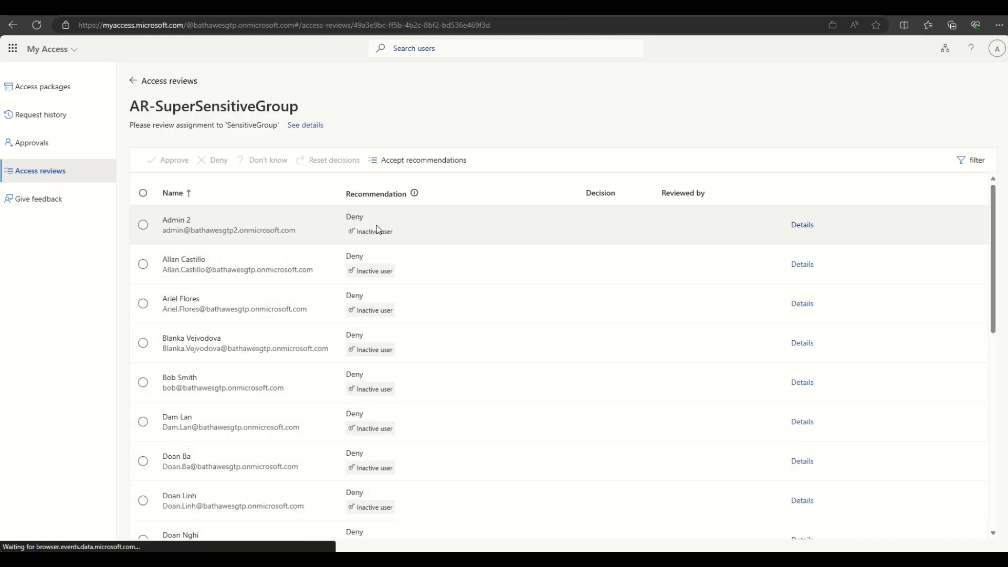
{"action": "mouse_move", "coordinate": [415, 193]}
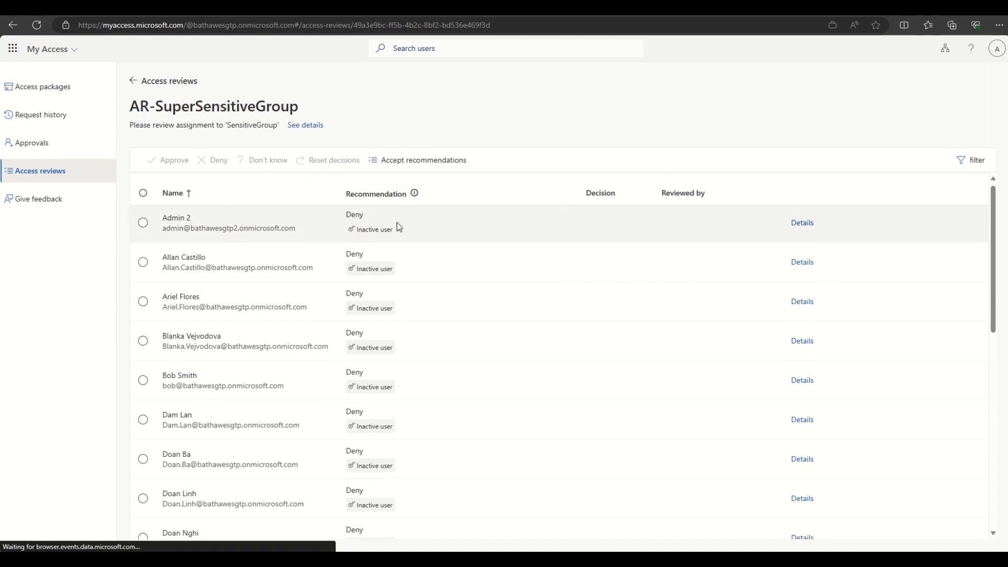
{"action": "scroll", "scroll_direction": "down", "scroll_amount": 3}
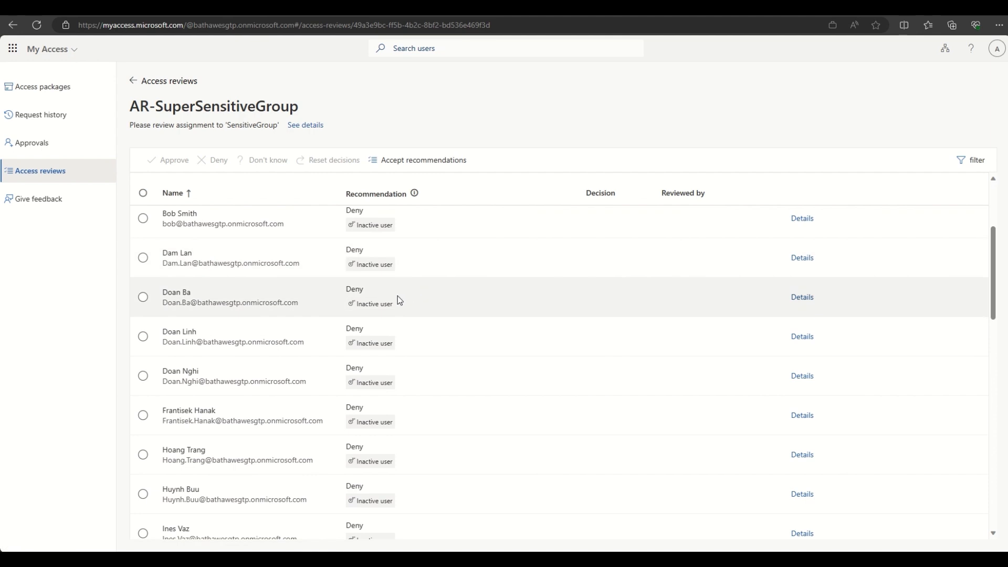
{"action": "scroll", "scroll_direction": "down", "scroll_amount": 3}
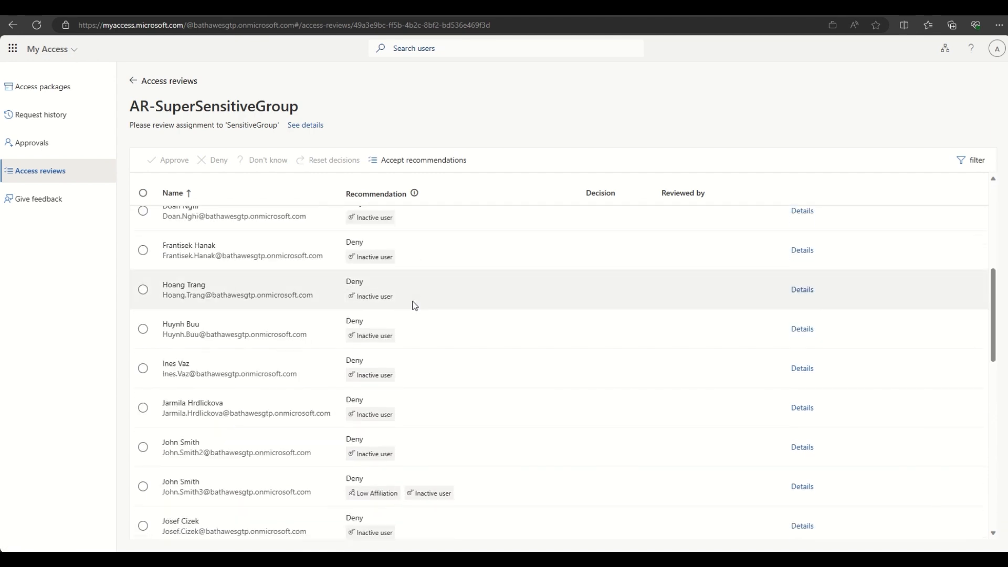
{"action": "scroll", "scroll_direction": "down", "scroll_amount": 3}
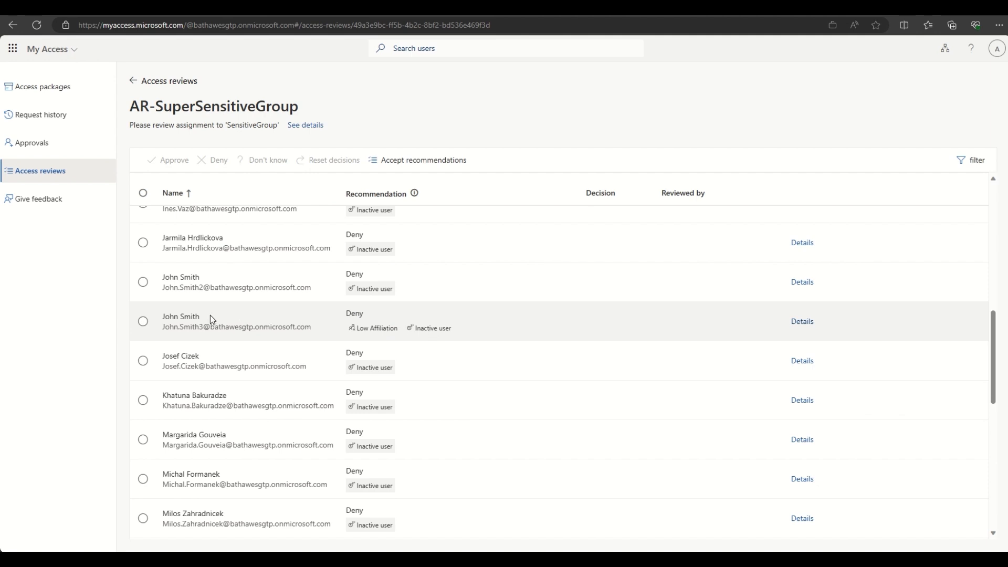
{"action": "left_click", "coordinate": [144, 321]}
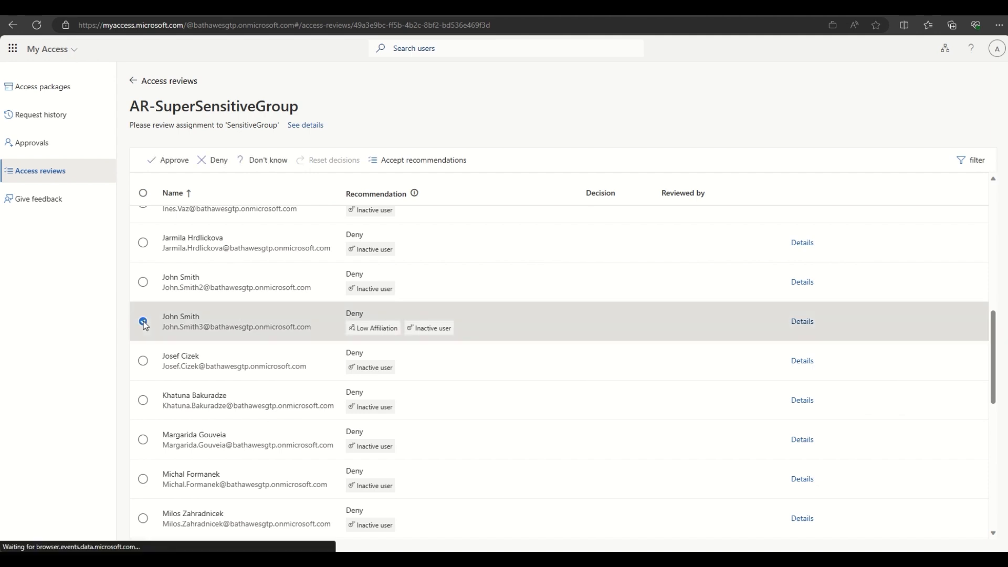
{"action": "left_click", "coordinate": [143, 321]}
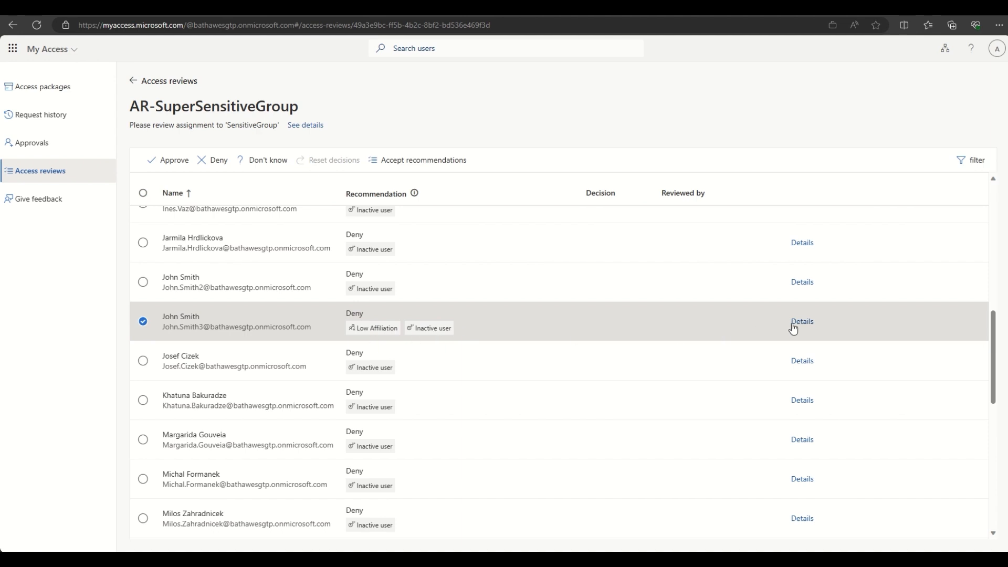
Deny John Smith with the reason that the user seems inactive with low org affiliation, and submit
{"action": "left_click", "coordinate": [800, 321]}
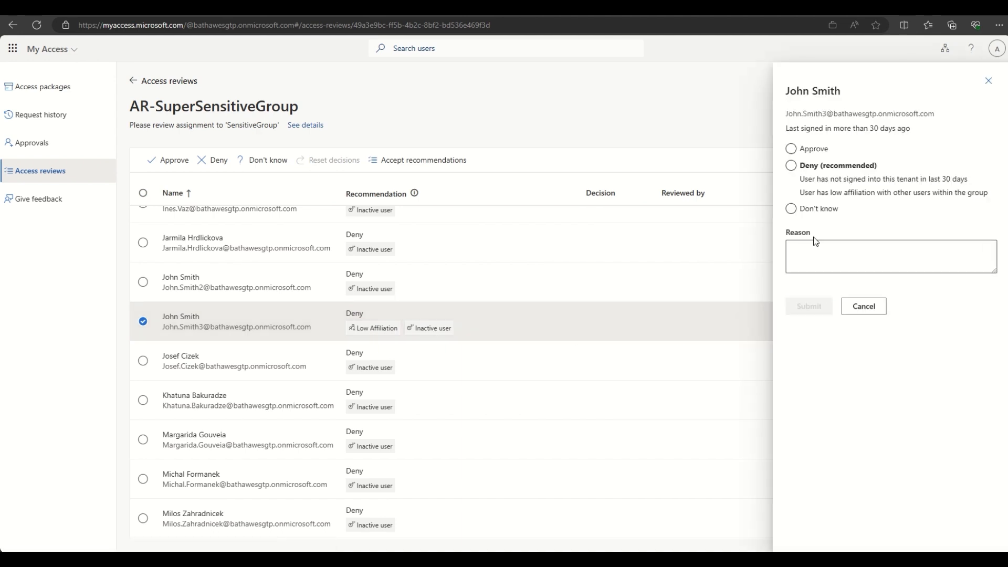
{"action": "left_click", "coordinate": [790, 165]}
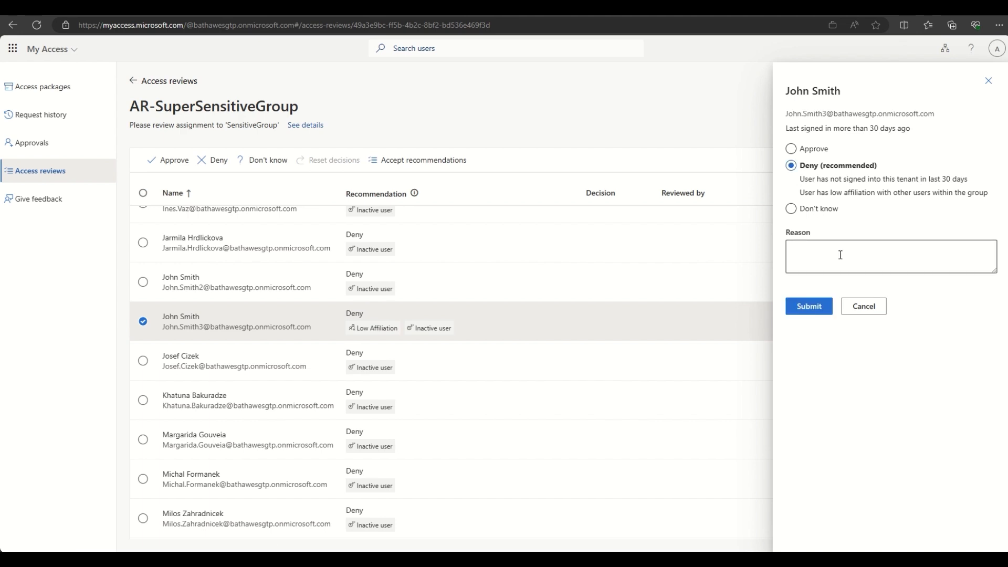
{"action": "type", "text": "User seems to be inactive and also has low or"}
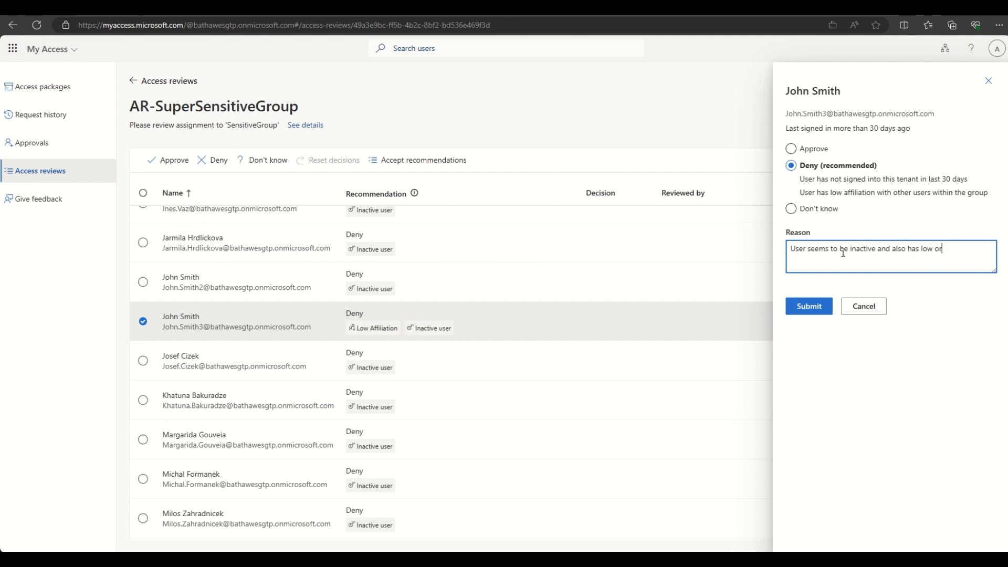
{"action": "type", "text": "g aff"}
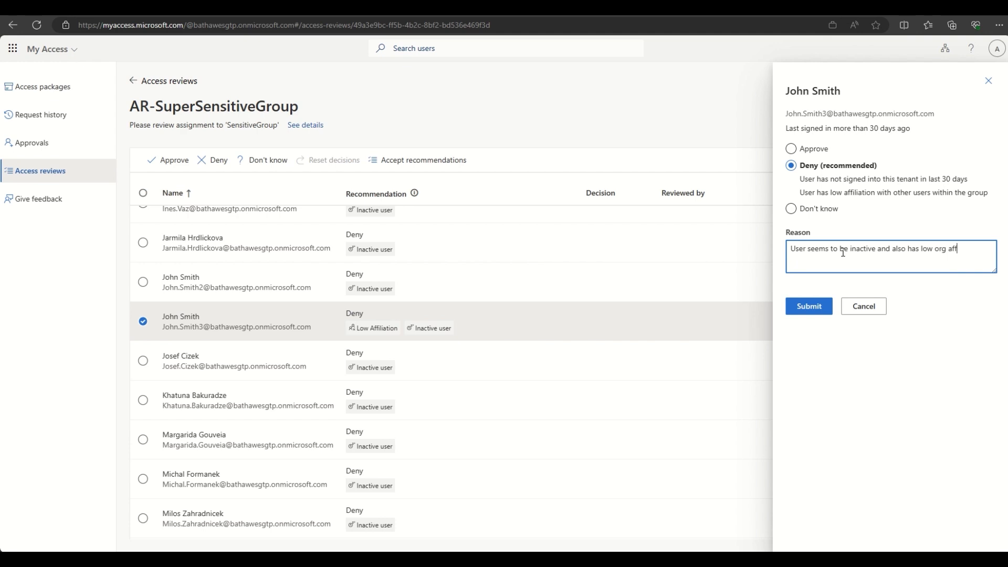
{"action": "type", "text": "iliation."}
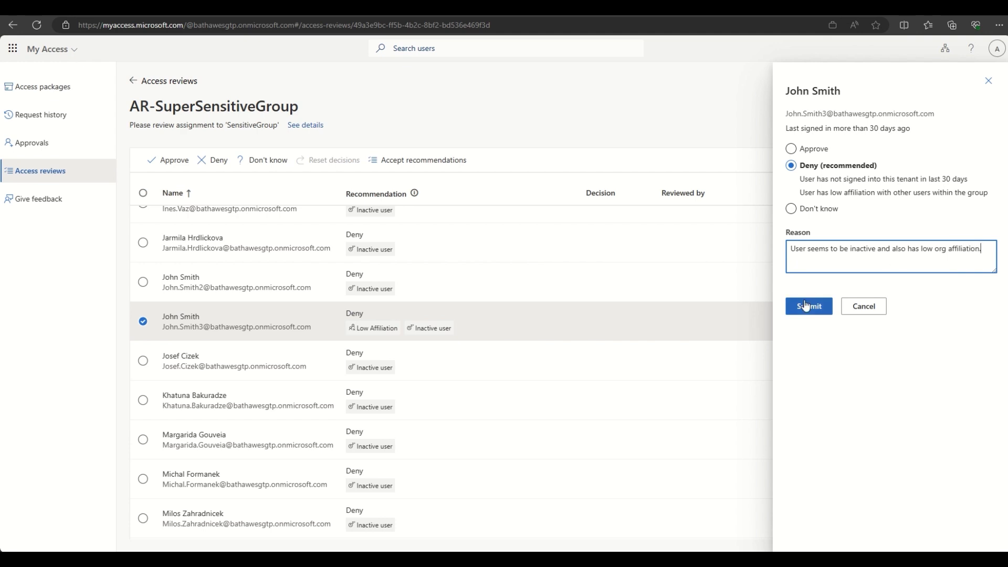
{"action": "left_click", "coordinate": [808, 306]}
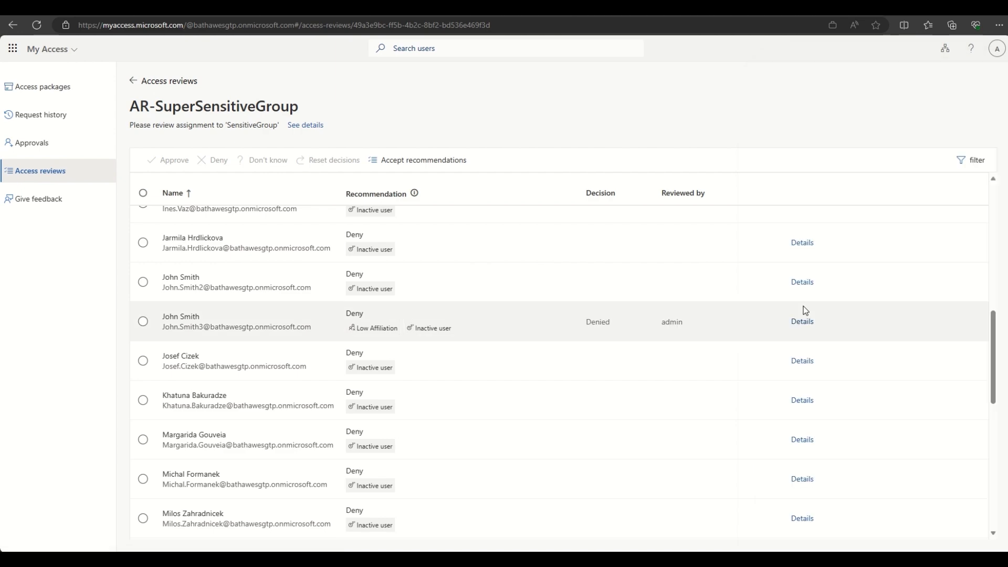